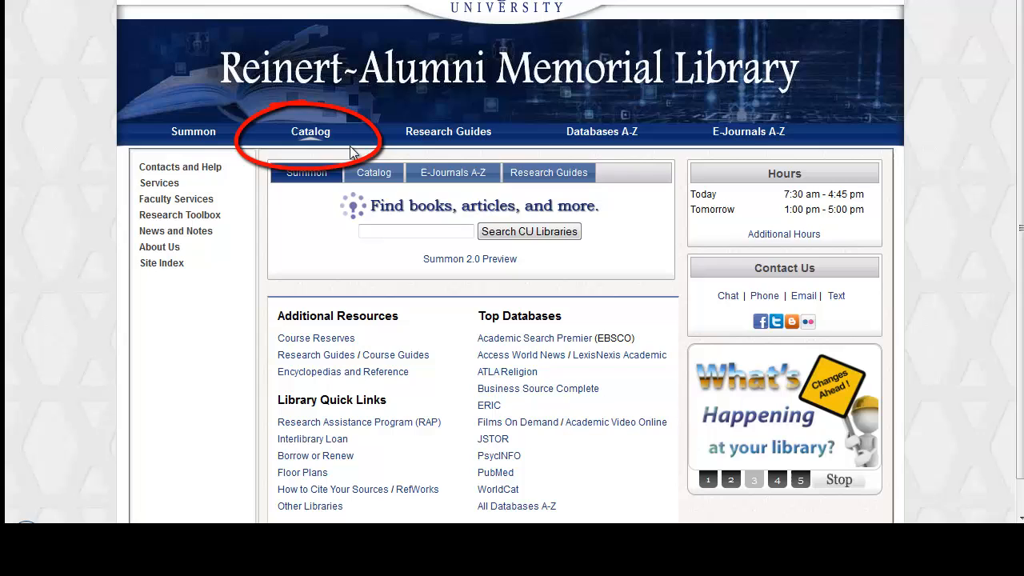
Go to the library catalog from the Reinert-Alumni Memorial Library navigation bar
left_click(311, 131)
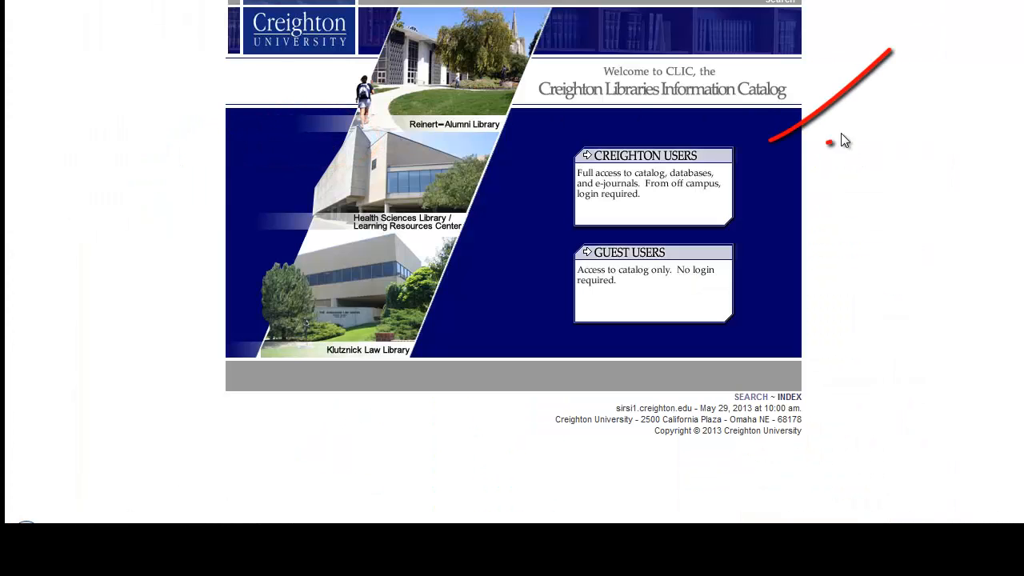
mouse_move(720, 163)
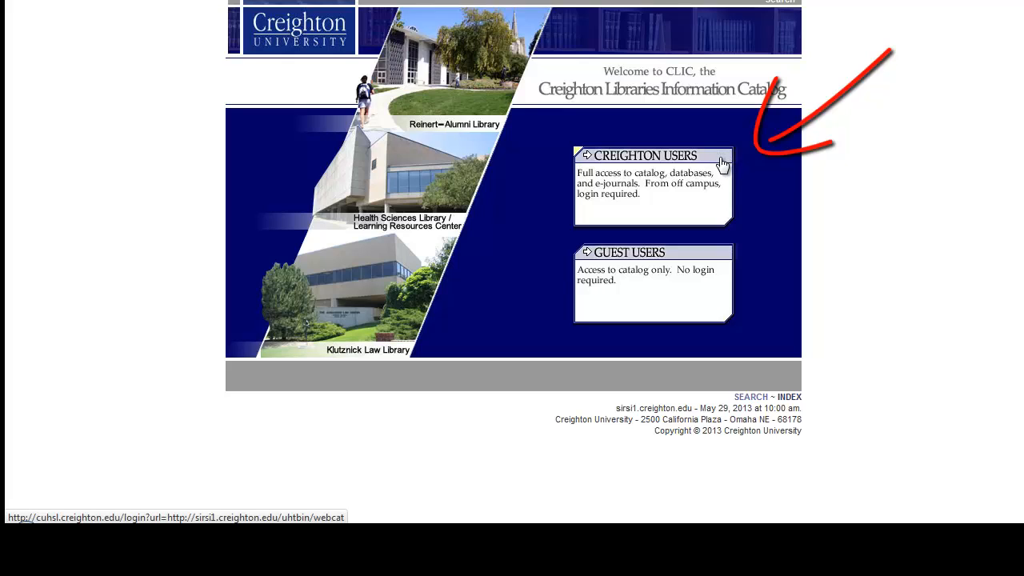
Enter CLIC as a Creighton user to reach the Advanced Search form
left_click(646, 156)
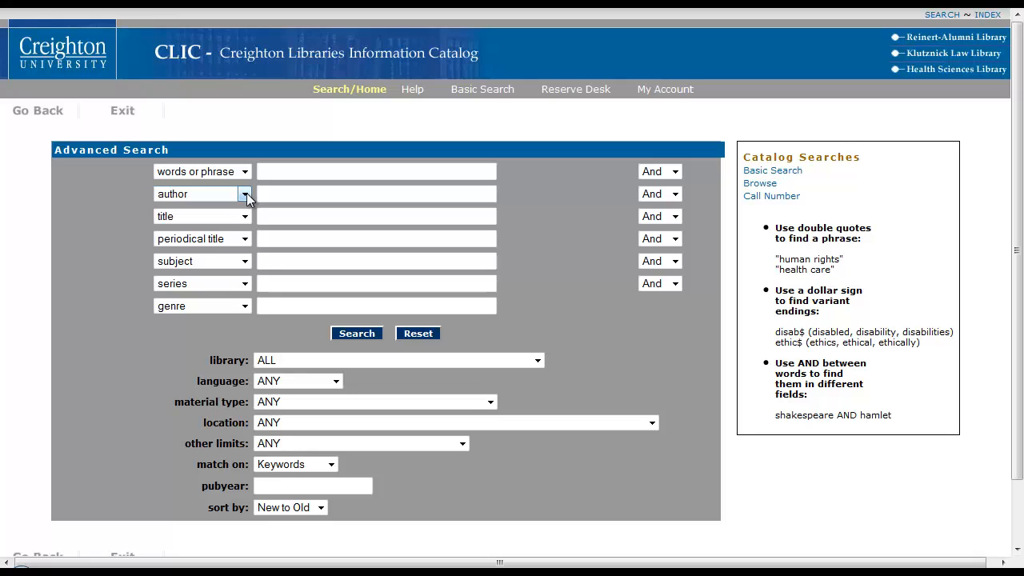
Set the author and title search rows to 'words or phrase'
left_click(246, 194)
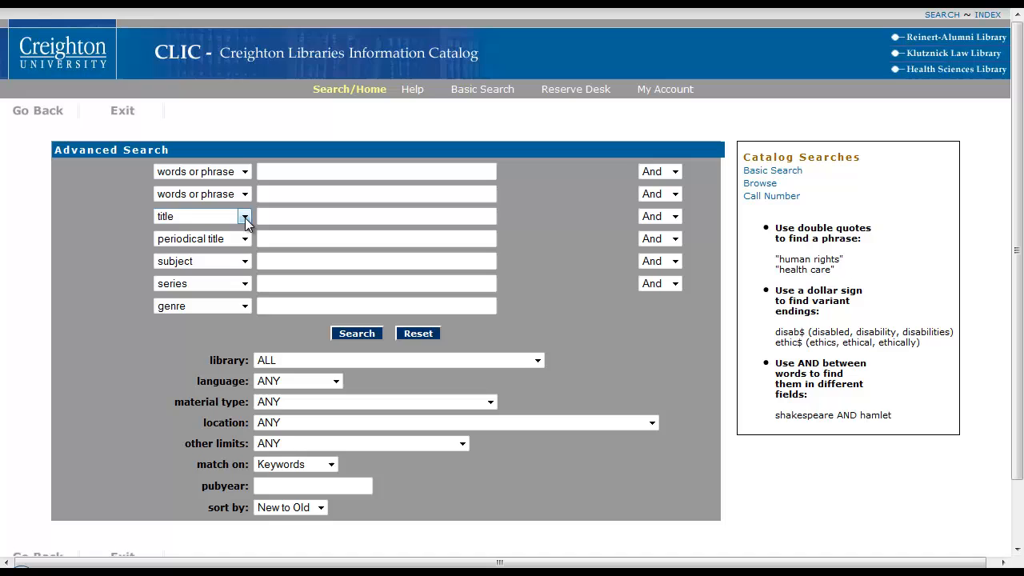
left_click(244, 216)
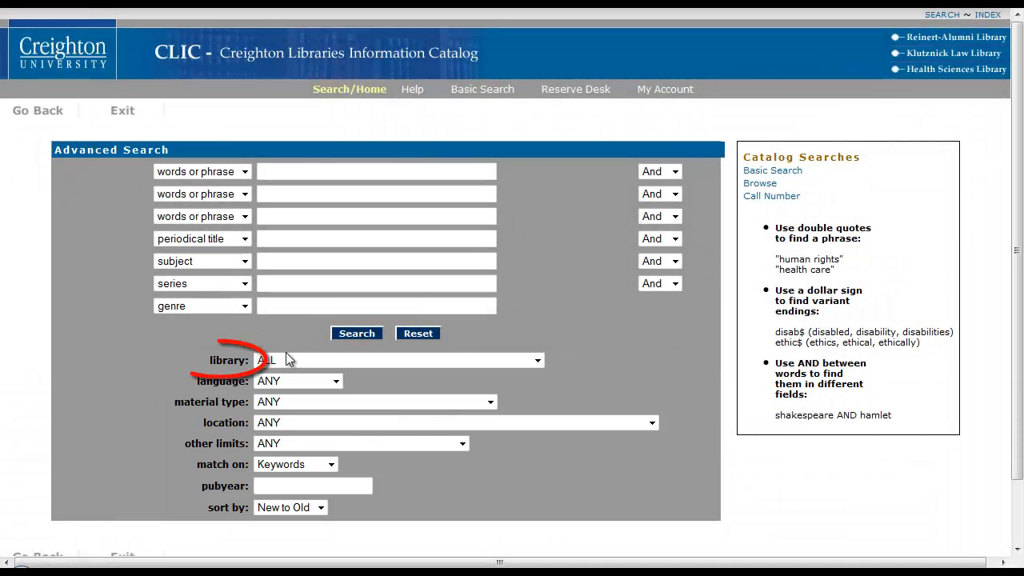
left_click(537, 360)
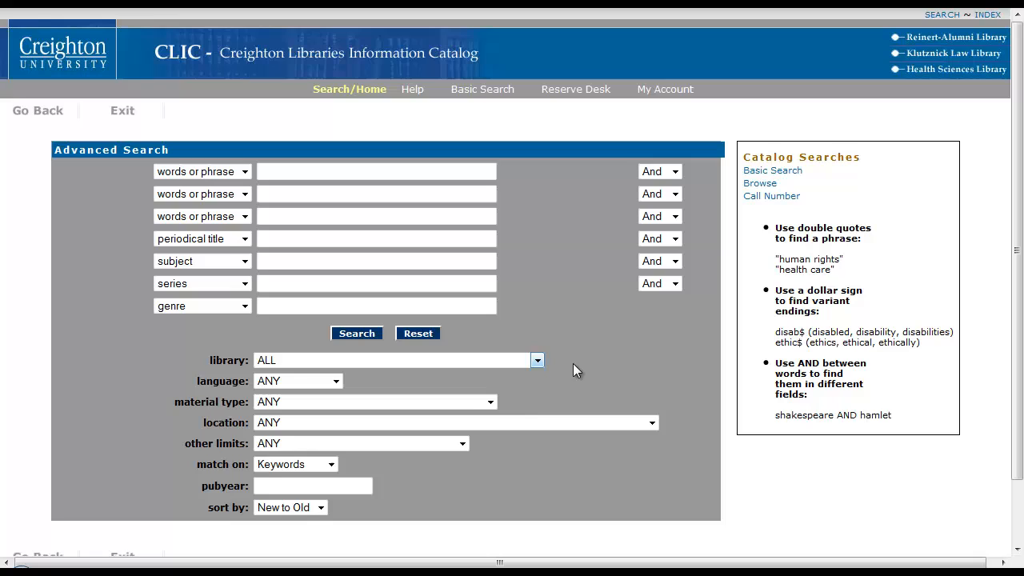
left_click(489, 401)
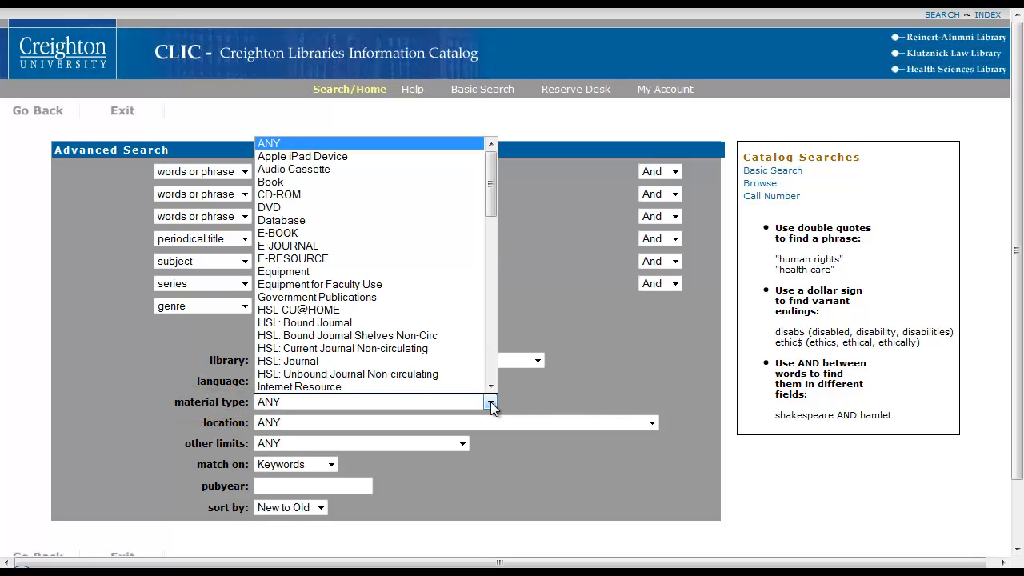
left_click(490, 402)
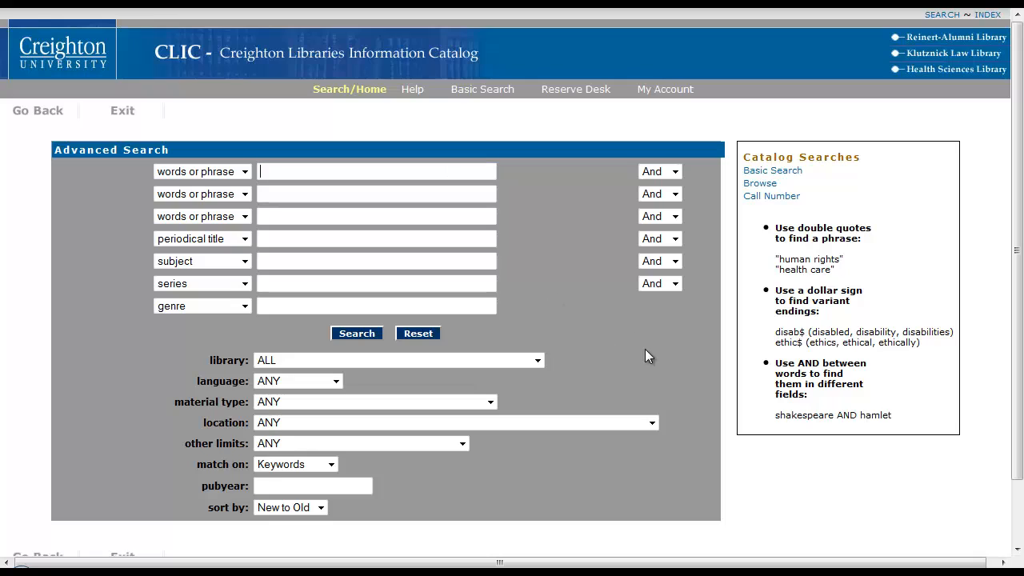
Search for 'gospel of luke commentary' and show the 33-title results list
type("gospel of luke commentary")
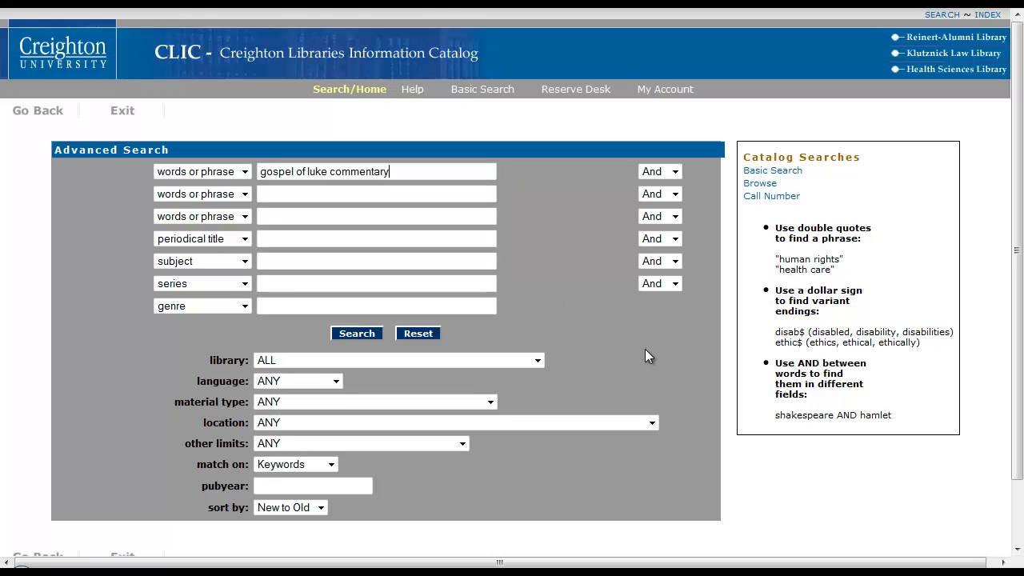
left_click(357, 335)
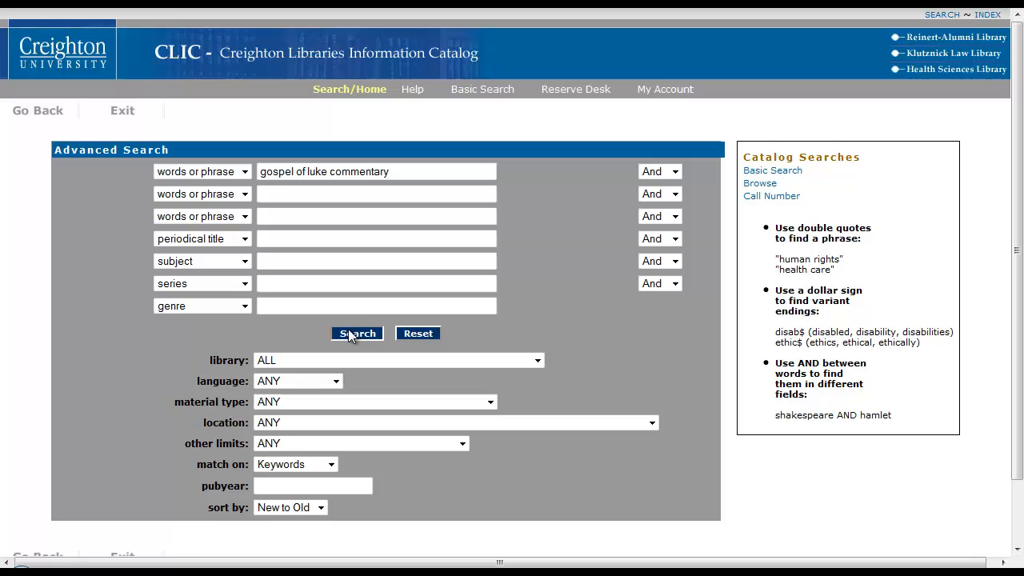
left_click(356, 334)
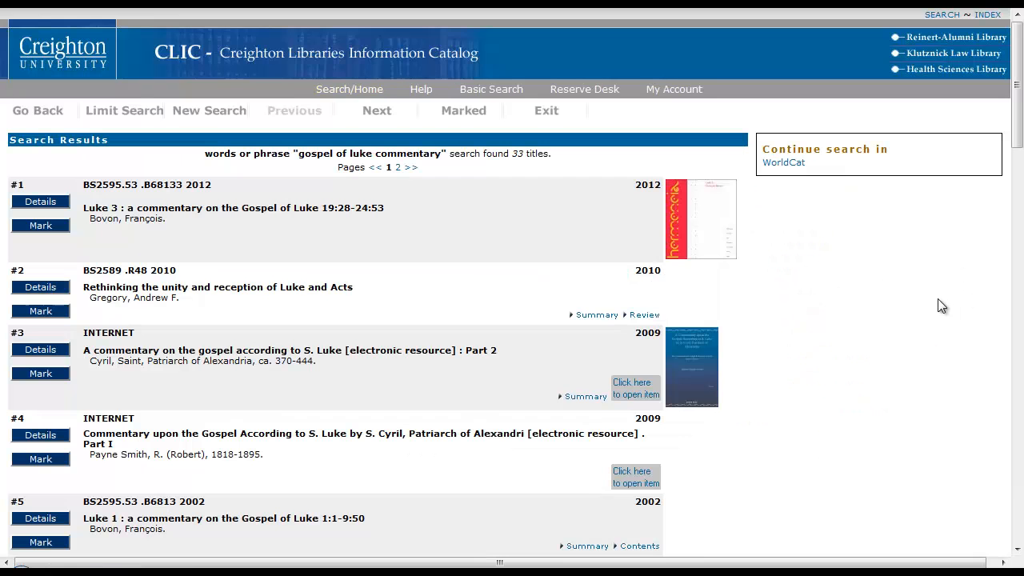